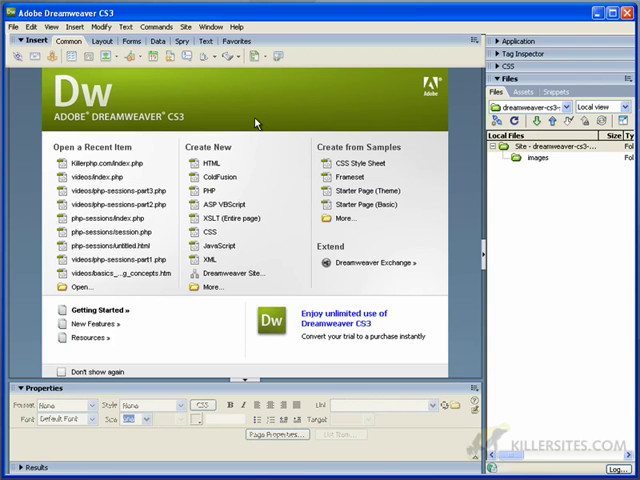
- Glance at the Dreamweaver Preferences via the Edit menu and close them unchanged
click(38, 28)
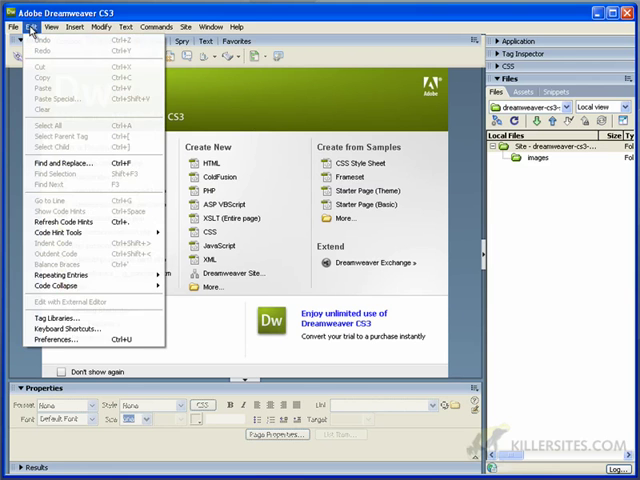
click(56, 340)
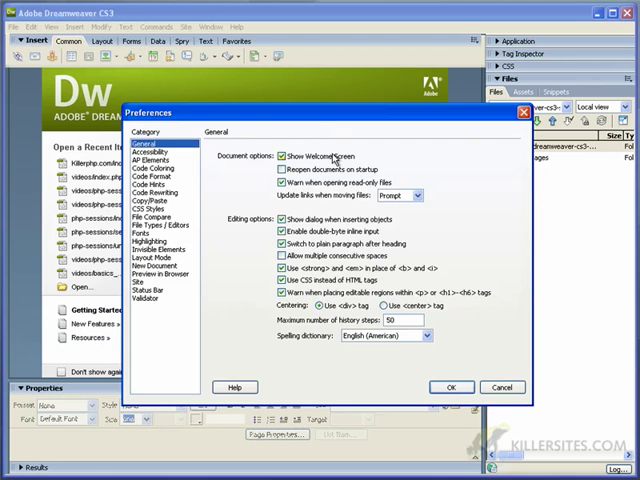
click(284, 182)
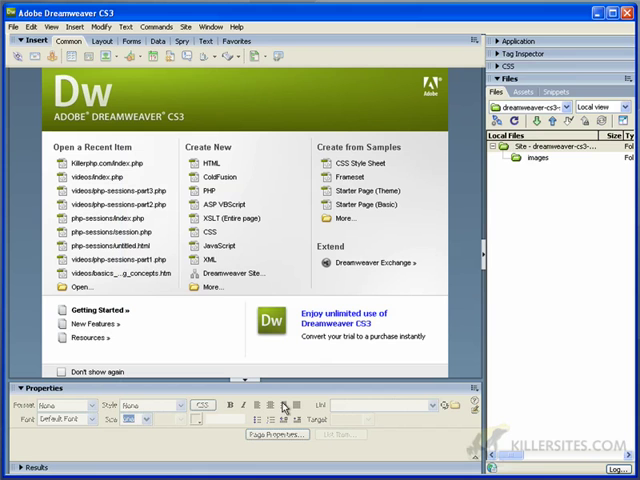
mouse_move(196, 156)
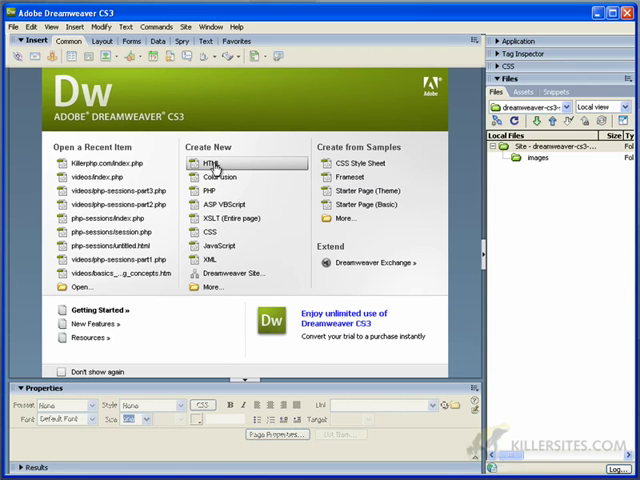
- Create a new blank HTML page and title it 'Web Page 1'
click(208, 162)
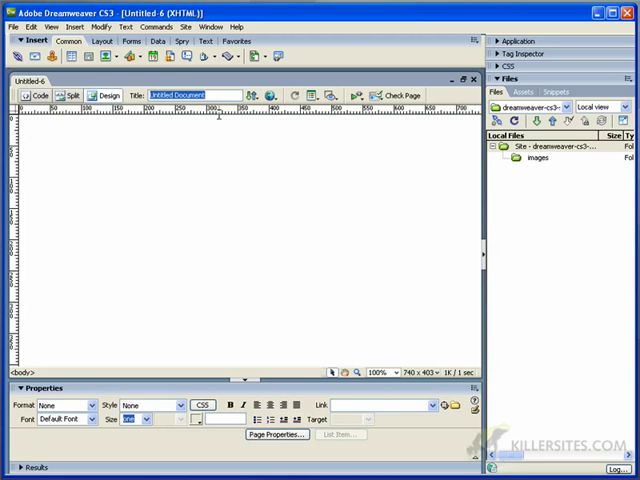
mouse_move(220, 120)
text(WEb)
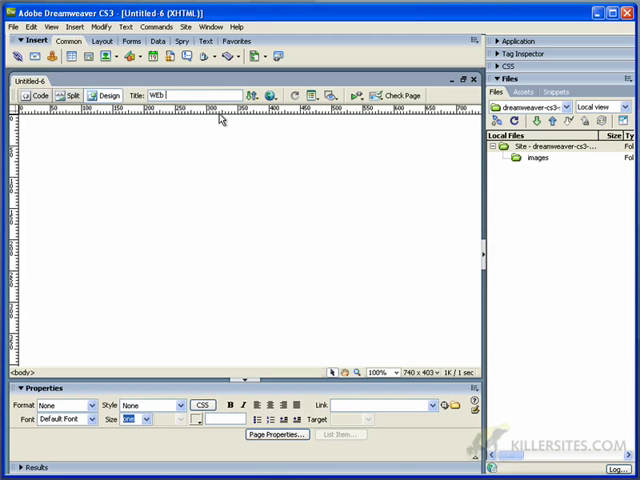
text(Web Page 1)
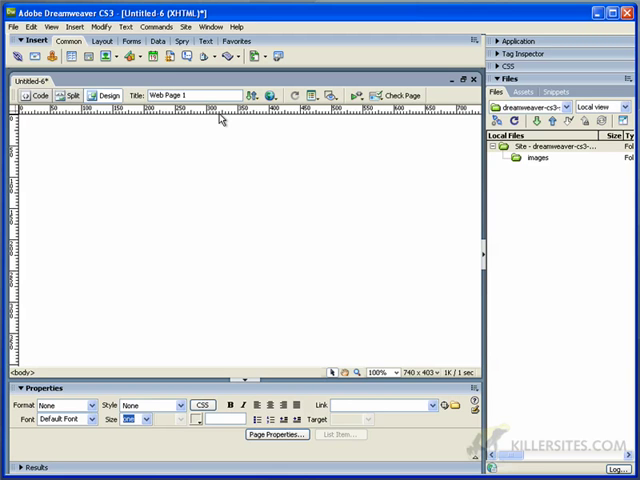
mouse_move(204, 120)
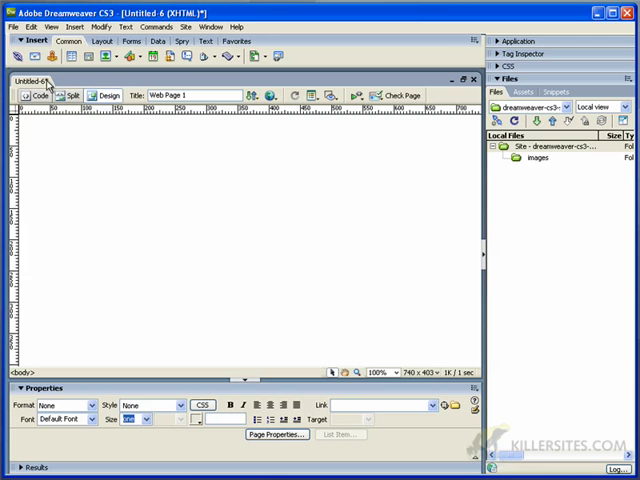
- Save the page as index.html in the site's root folder via Save As
click(12, 28)
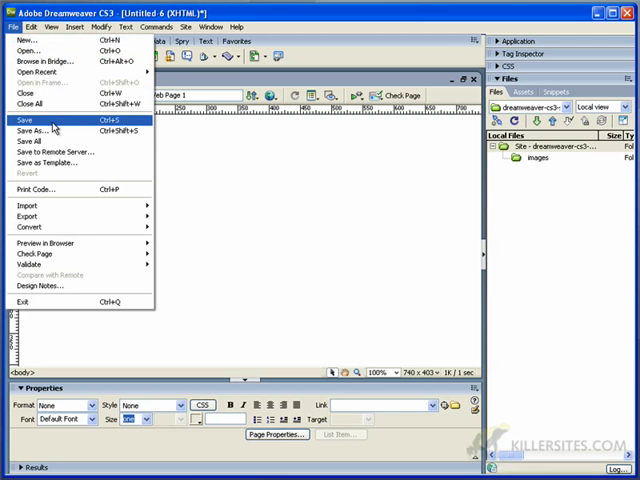
click(30, 120)
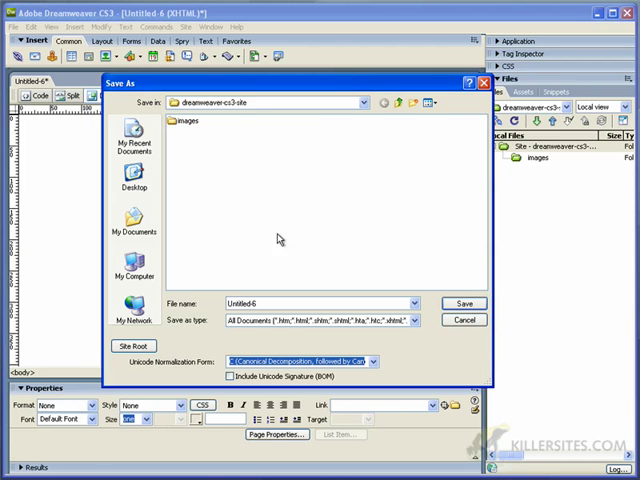
click(188, 122)
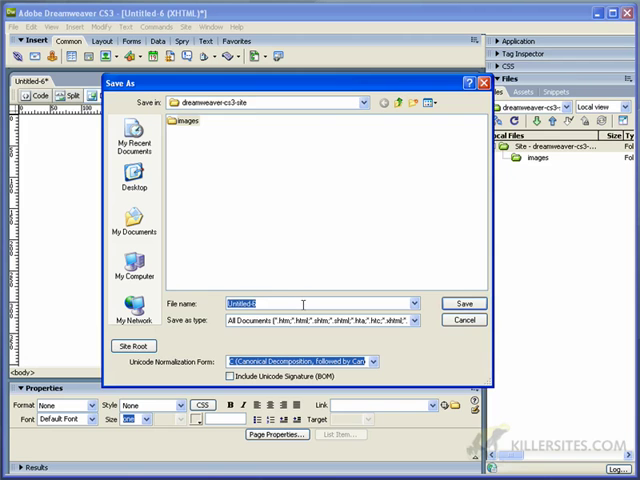
text(index)
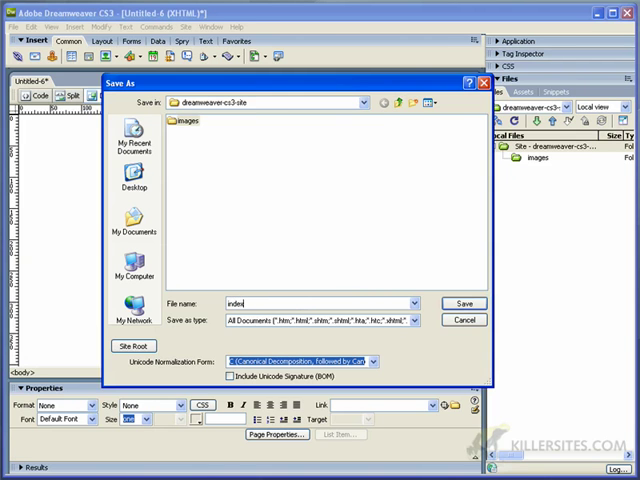
text(.h)
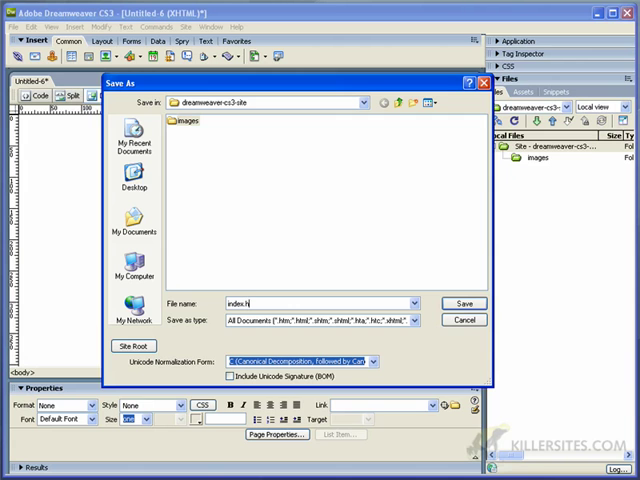
text(tml)
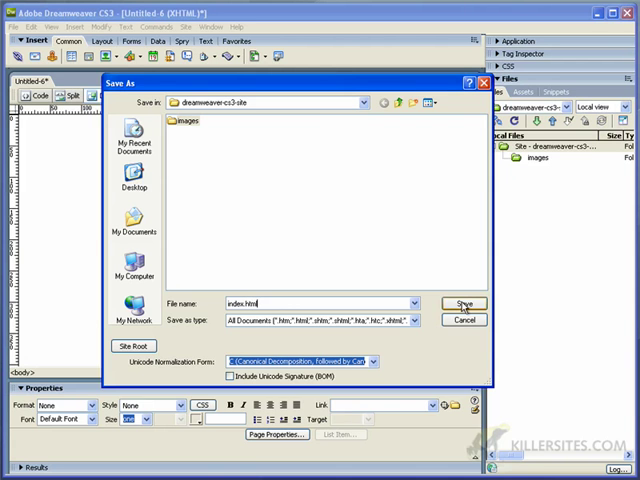
click(464, 304)
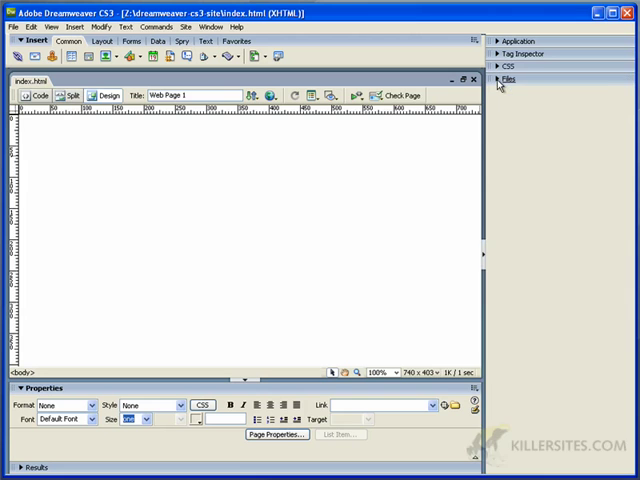
- Expand the Files panel to show index.html next to the images folder
click(512, 78)
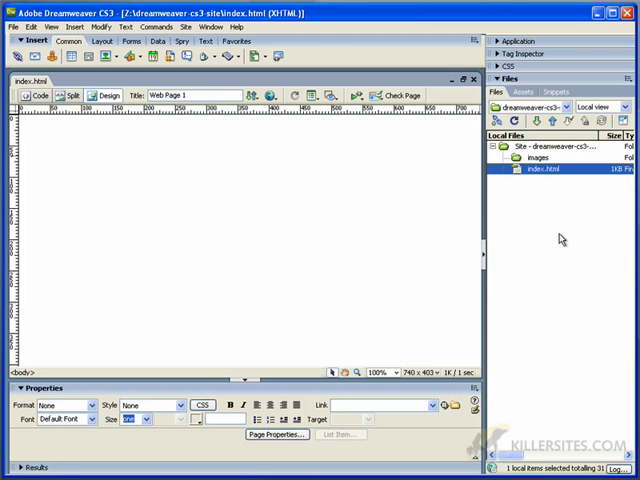
mouse_move(488, 204)
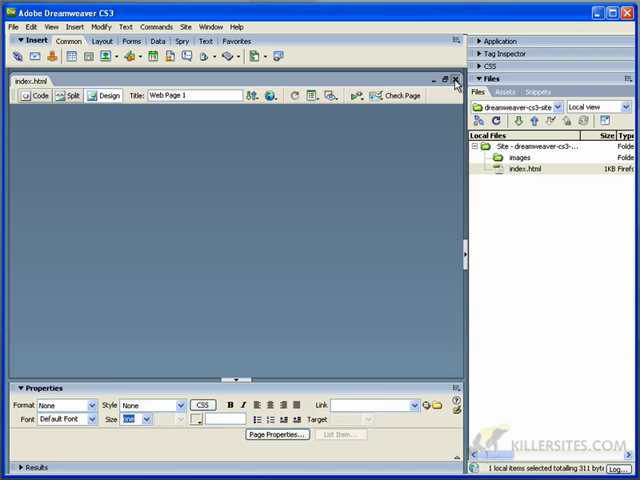
- Reopen index.html from the Files panel's right-click menu and check its document tab
right_click(528, 156)
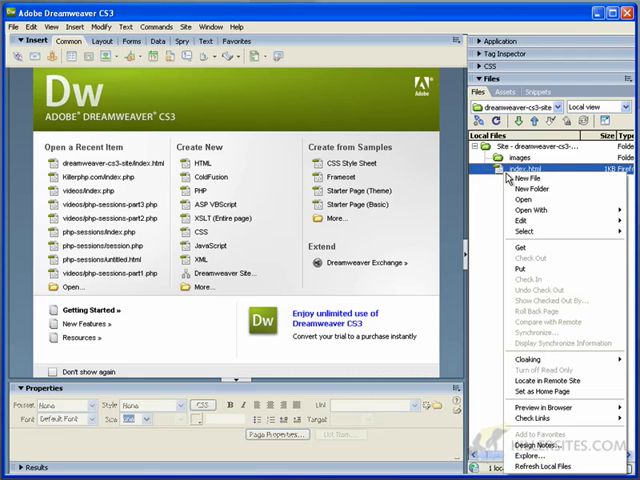
click(520, 200)
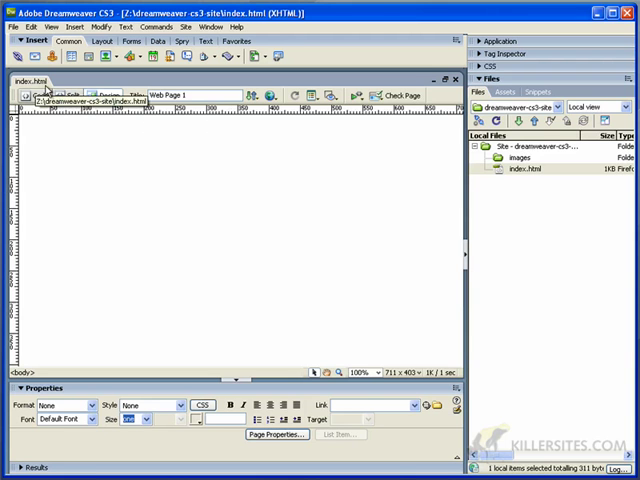
click(540, 164)
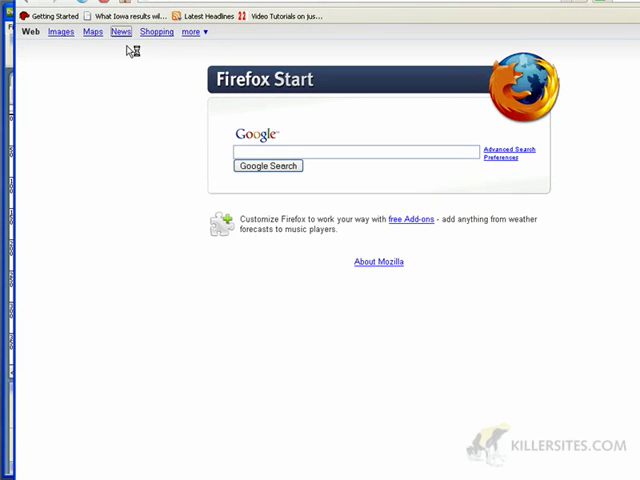
- Load Google News top stories from Firefox's Google start page
click(120, 32)
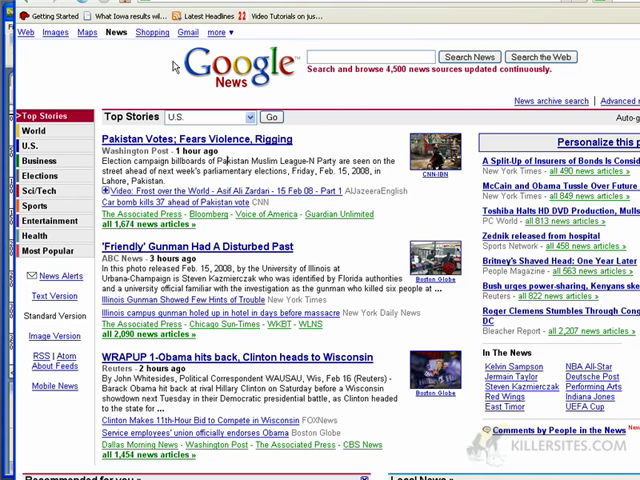
mouse_move(188, 32)
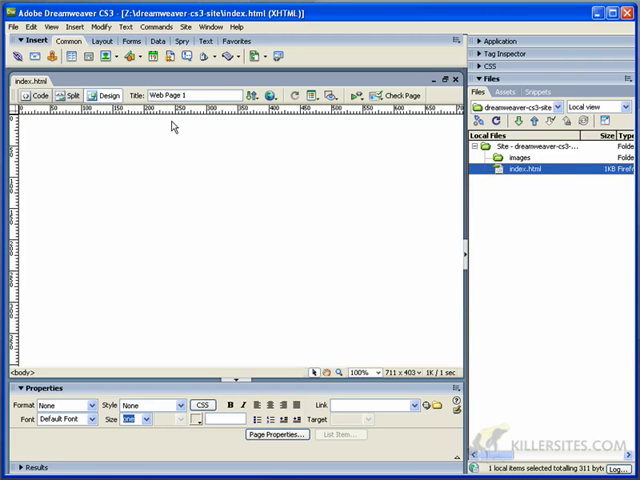
mouse_move(60, 148)
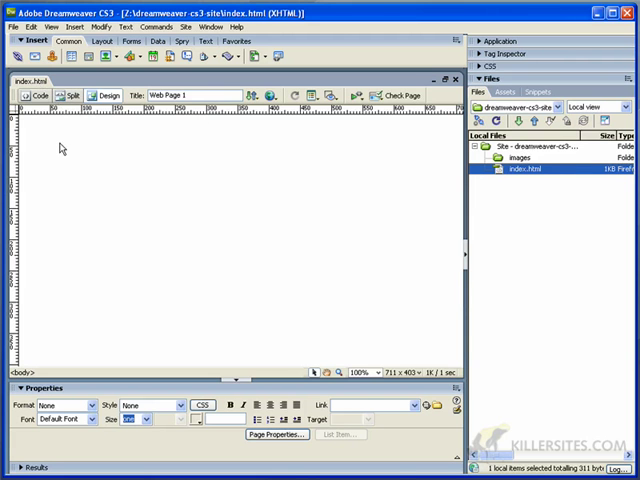
mouse_move(118, 154)
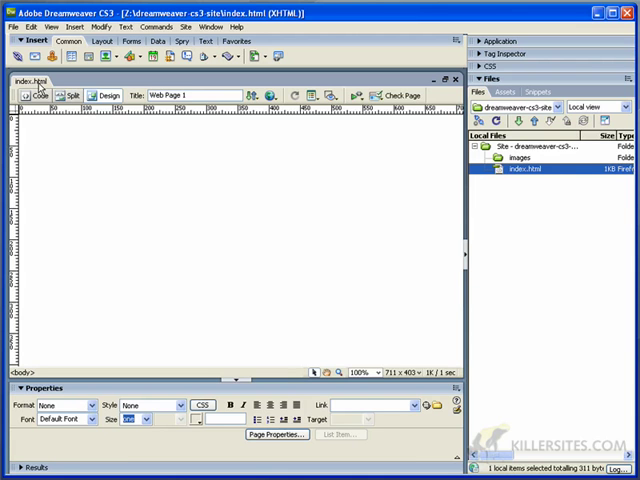
mouse_move(84, 168)
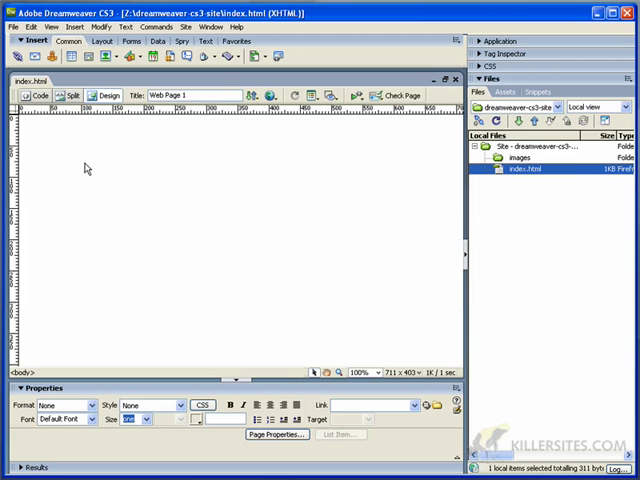
mouse_move(84, 158)
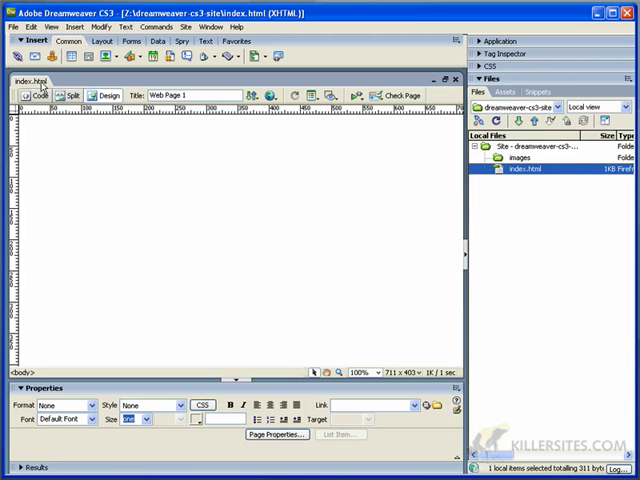
mouse_move(124, 152)
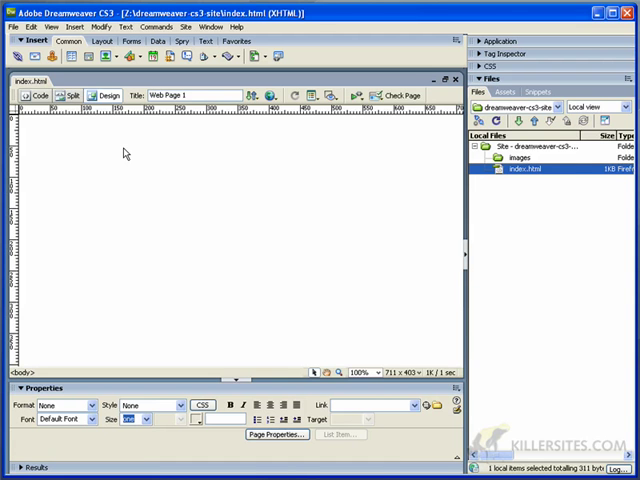
mouse_move(290, 240)
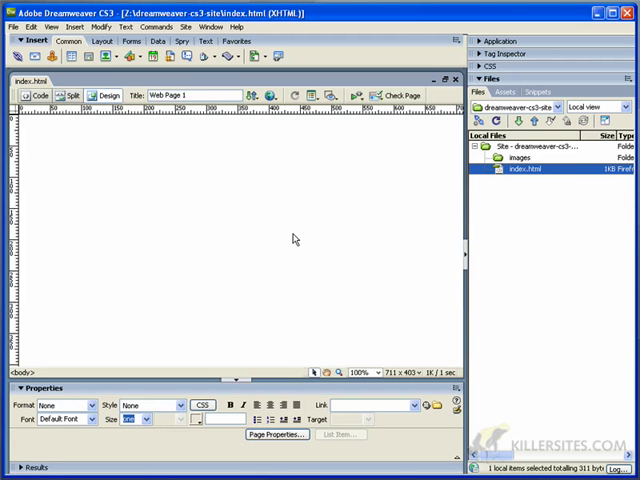
mouse_move(248, 186)
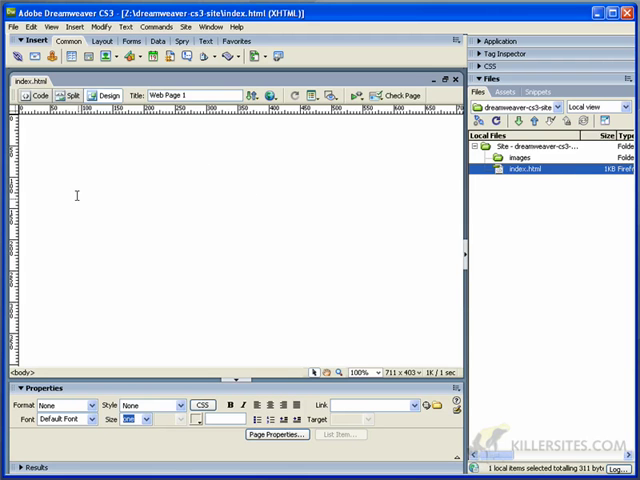
mouse_move(184, 280)
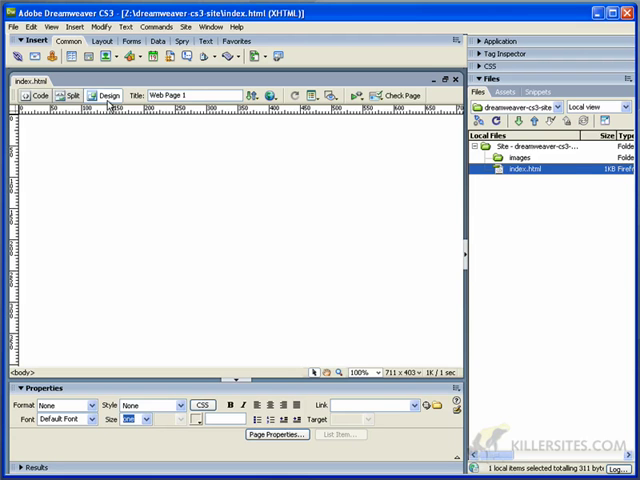
mouse_move(40, 96)
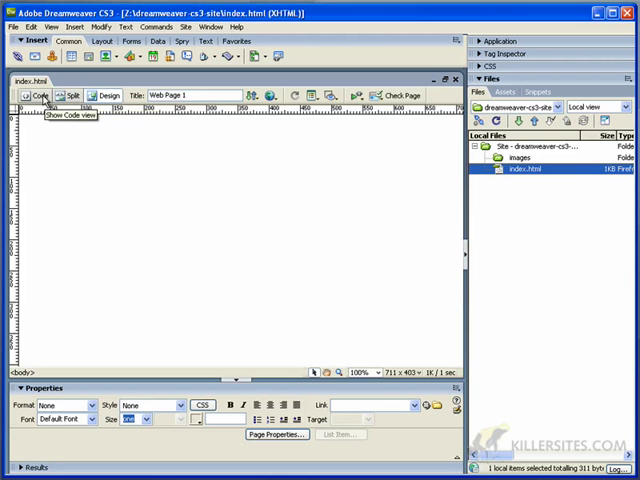
mouse_move(112, 96)
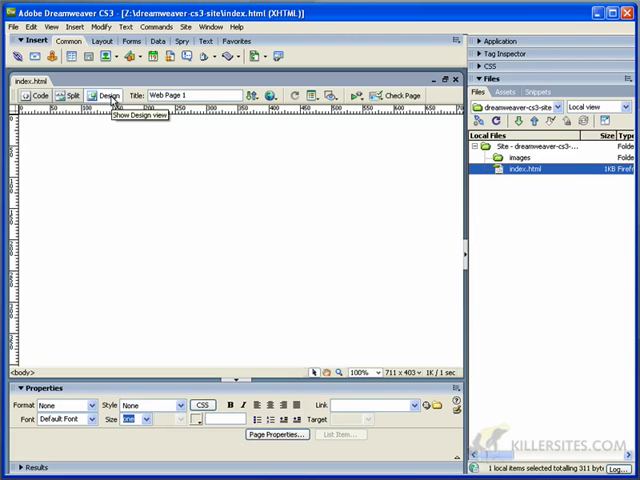
mouse_move(72, 96)
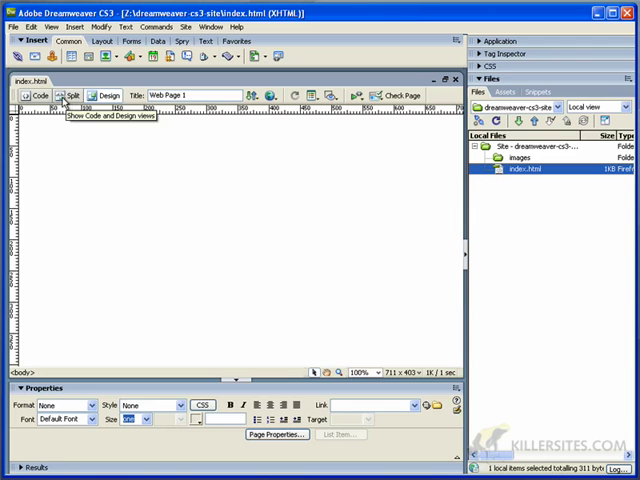
mouse_move(98, 108)
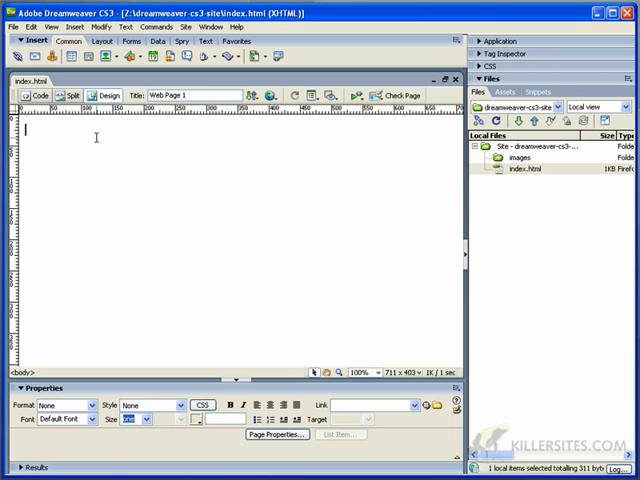
- Type 'This is wordpress' into the Design view page and switch to its HTML source
text(This is)
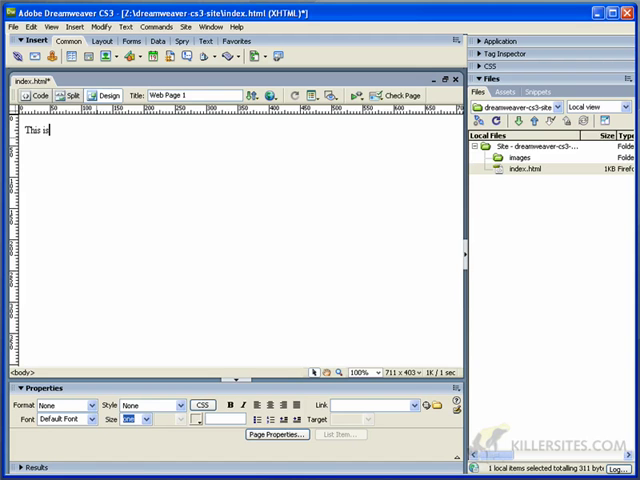
text(wo)
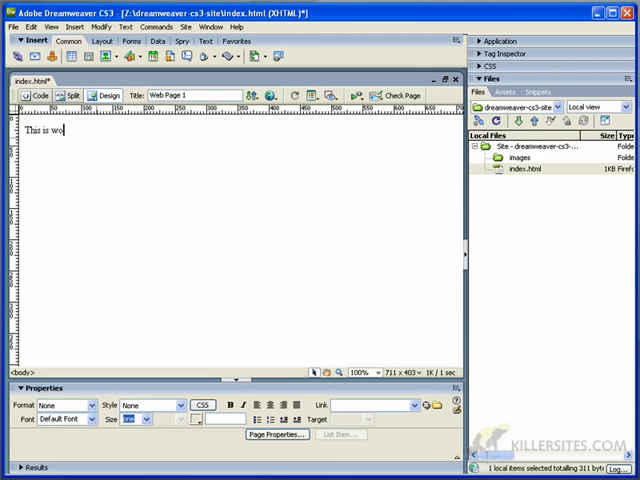
text(rdpress ...)
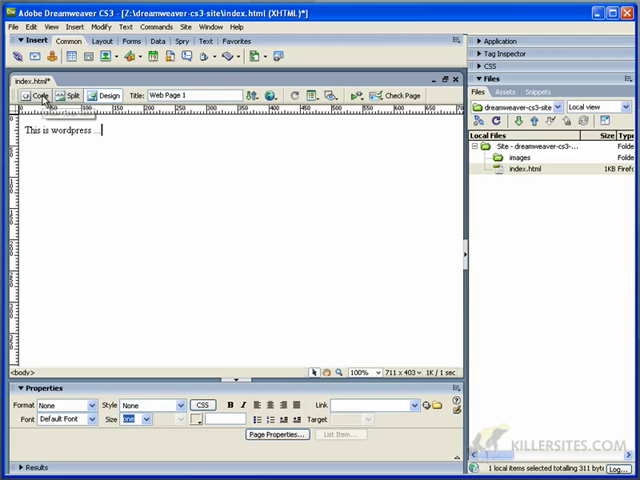
triple_click(60, 132)
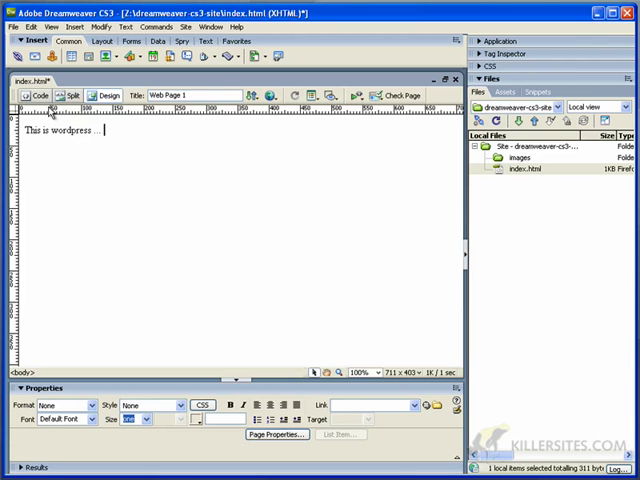
click(36, 96)
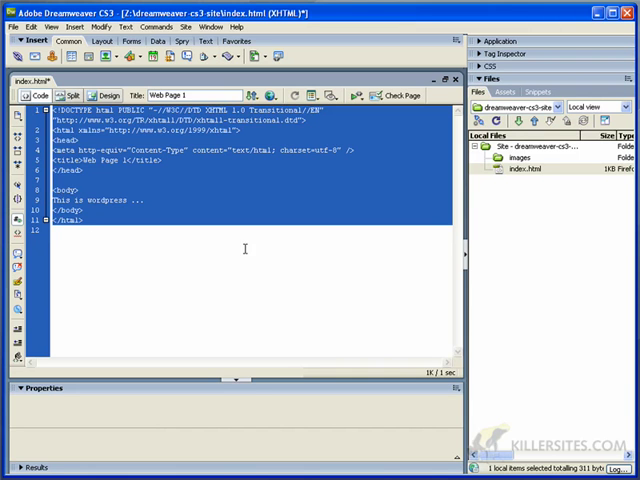
- Inspect the source with the typed line inside the body, then return to Design view
click(108, 220)
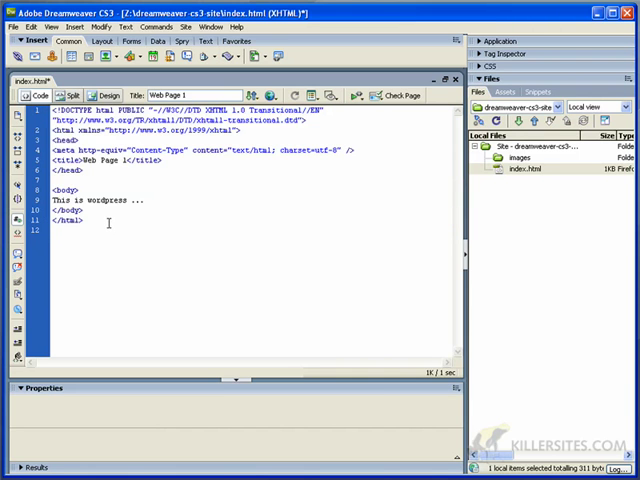
key(ctrl+a)
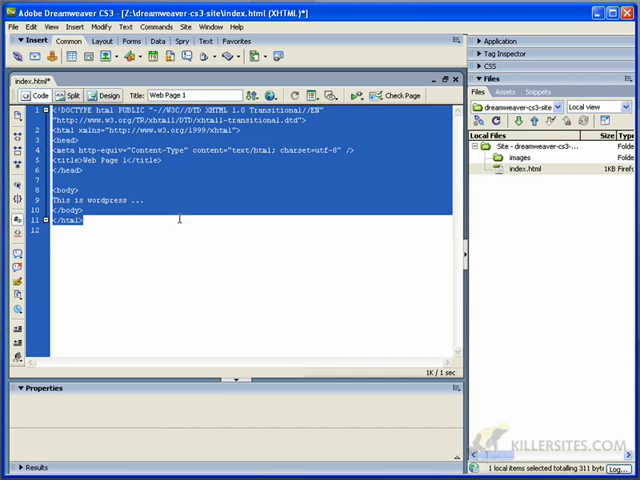
click(176, 218)
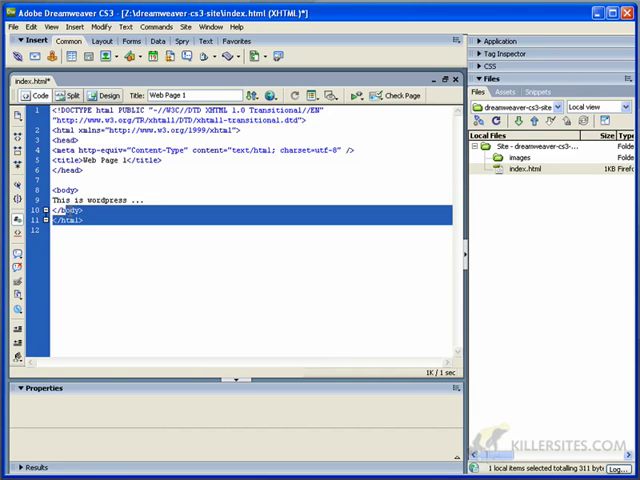
click(144, 220)
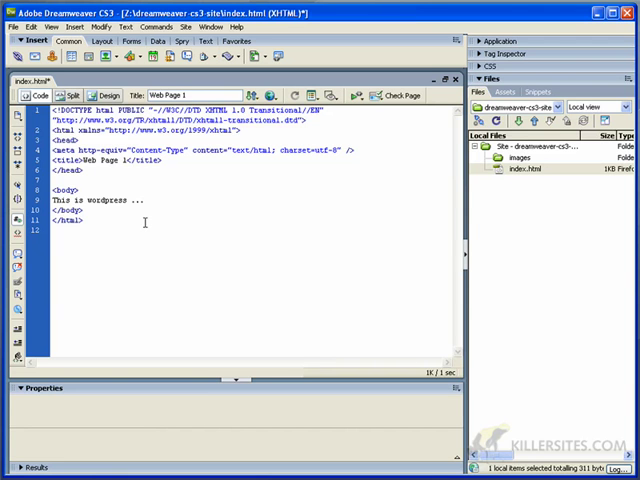
click(100, 96)
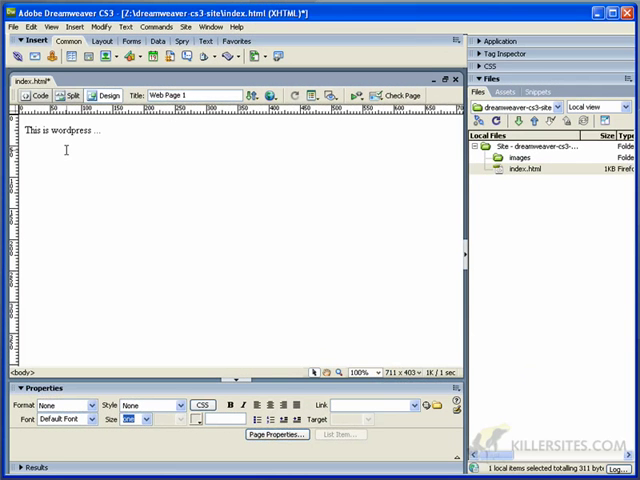
mouse_move(40, 80)
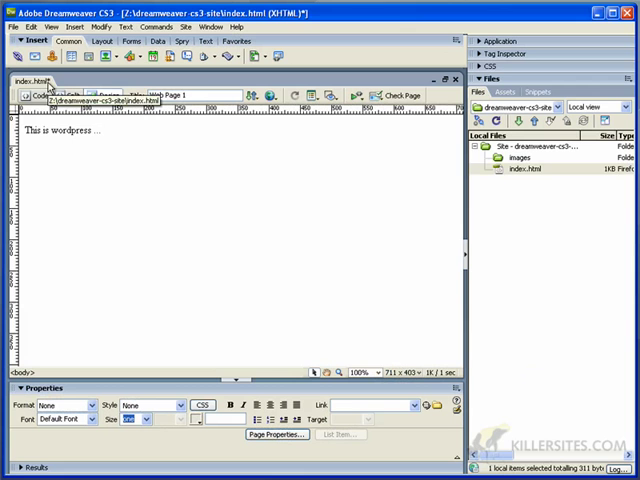
- Save index.html with its new text line using File > Save
click(96, 132)
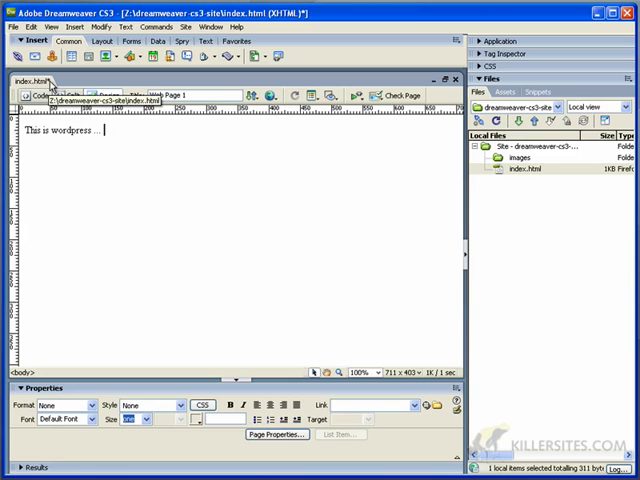
click(12, 28)
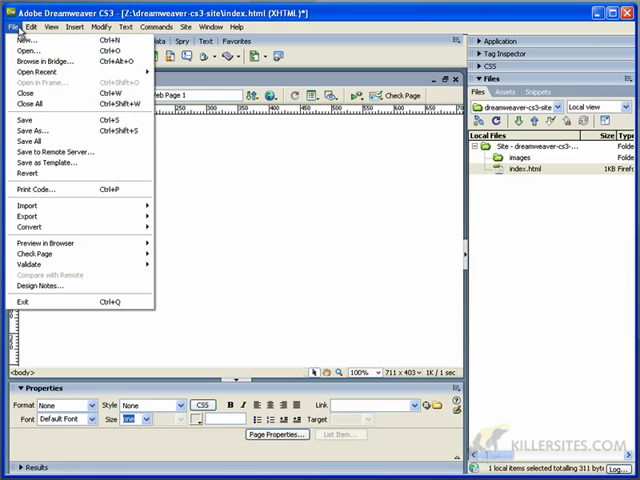
mouse_move(30, 120)
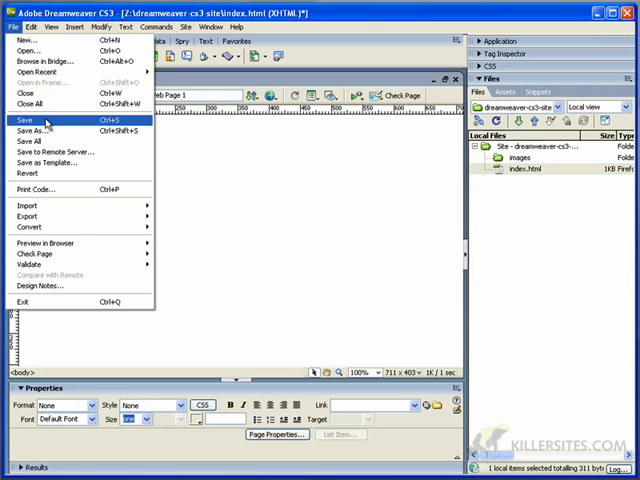
mouse_move(36, 126)
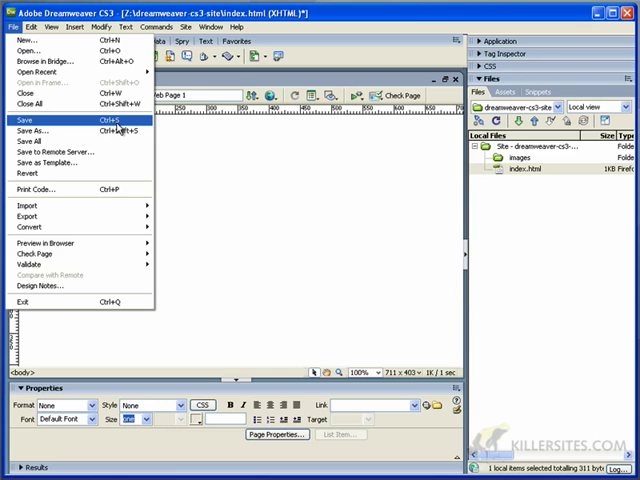
mouse_move(60, 132)
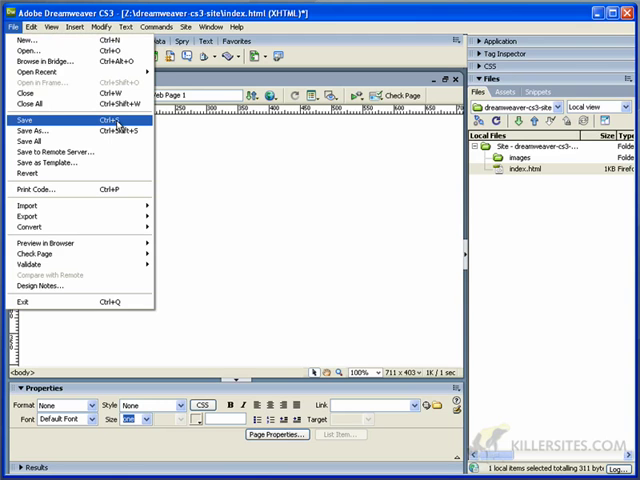
click(32, 122)
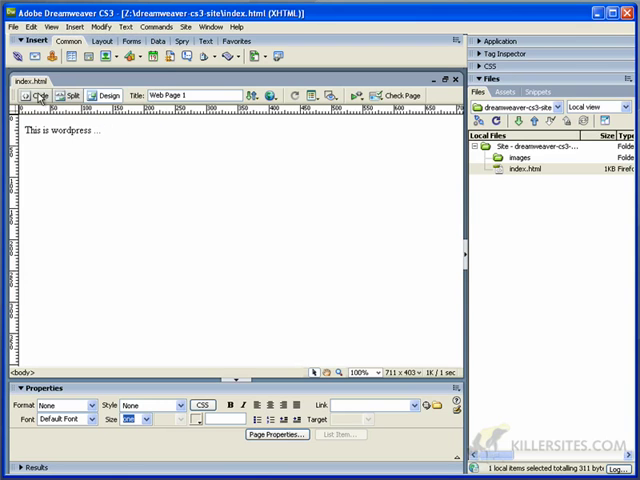
mouse_move(36, 84)
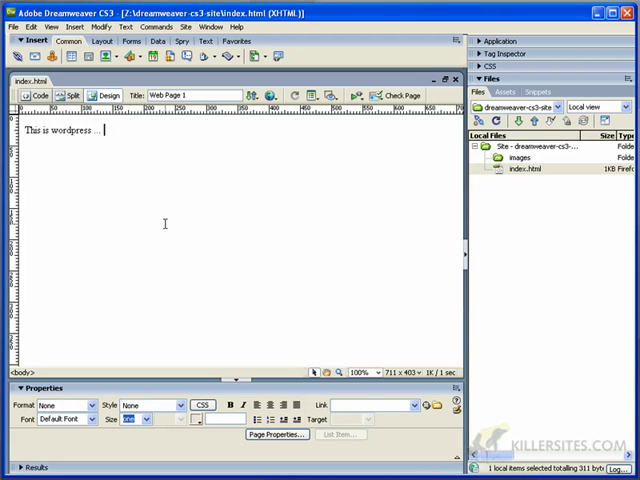
- Select the whole 'This is wordpress' line in Design view
triple_click(60, 132)
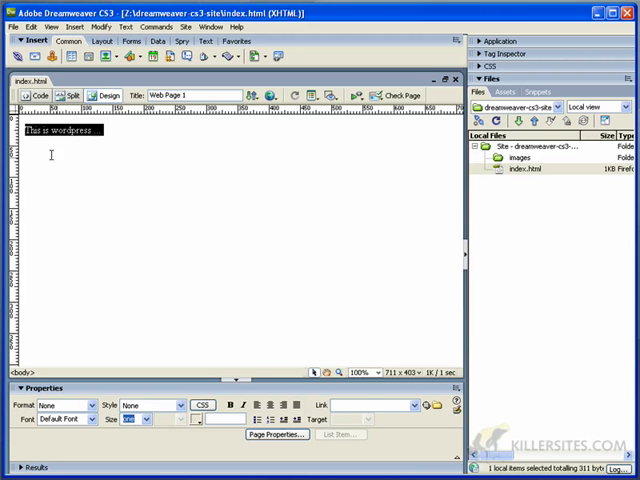